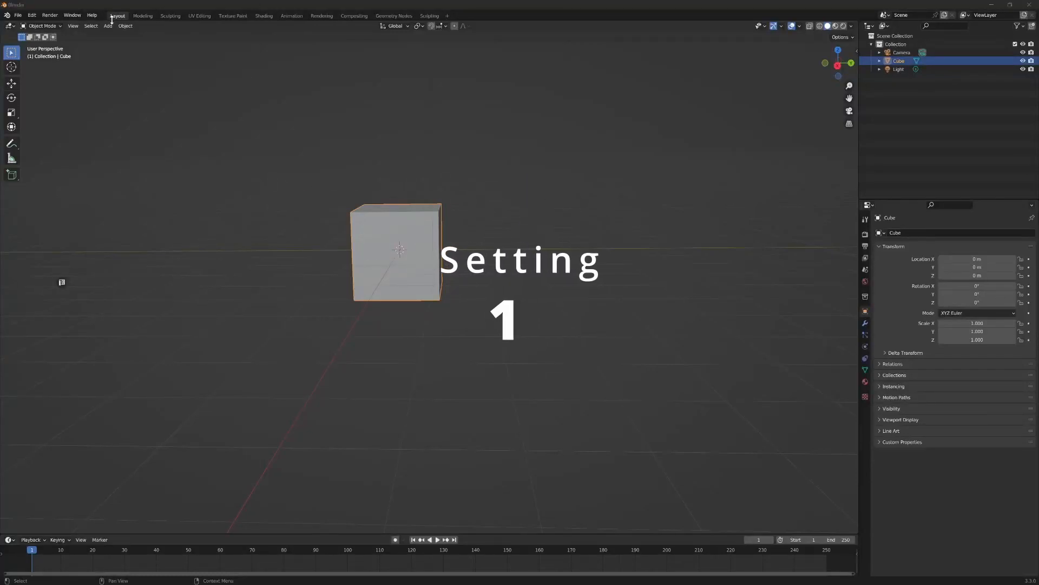
- Enable Zoom to Mouse Position in the Navigation preferences via Edit > Preferences
left_click(31, 14)
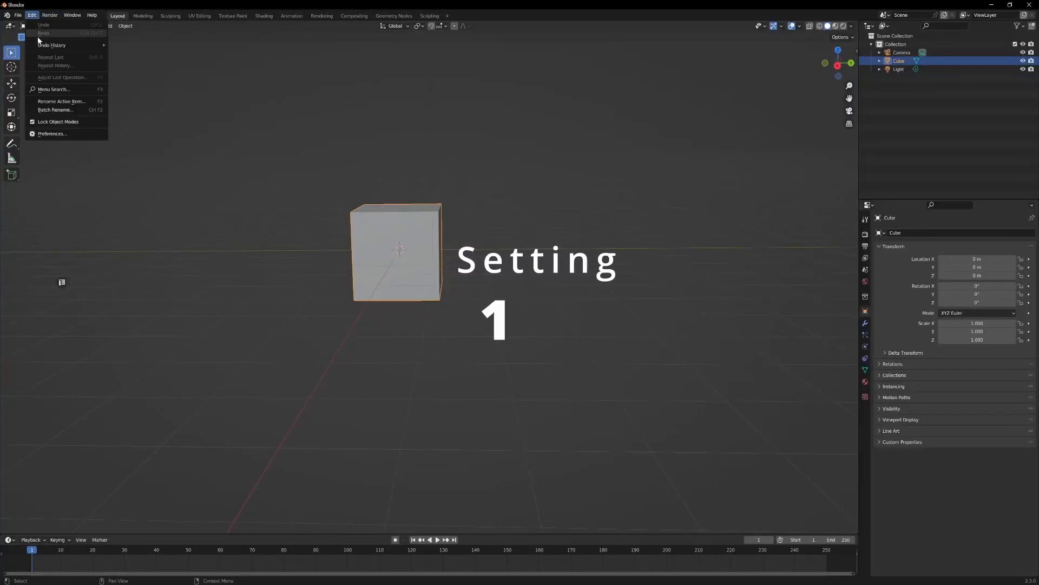
left_click(52, 135)
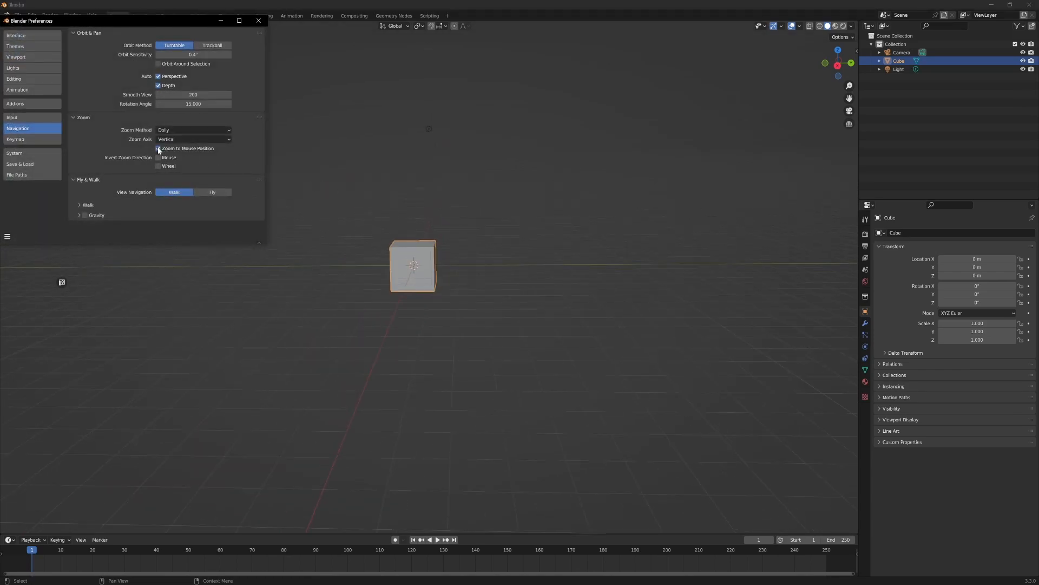
left_click(158, 148)
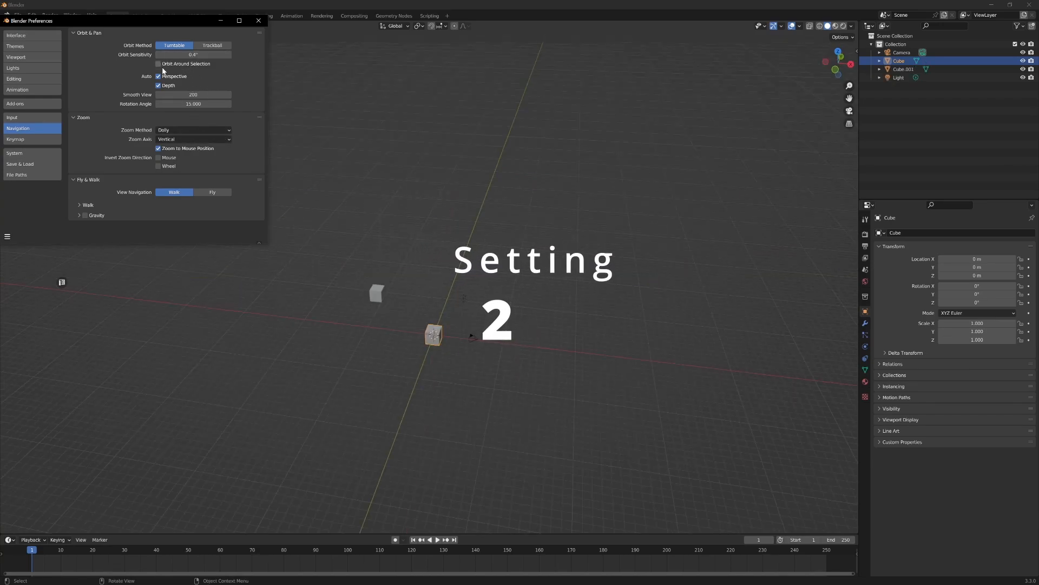
- Enable Orbit Around Selection in the Navigation preferences
left_click(158, 64)
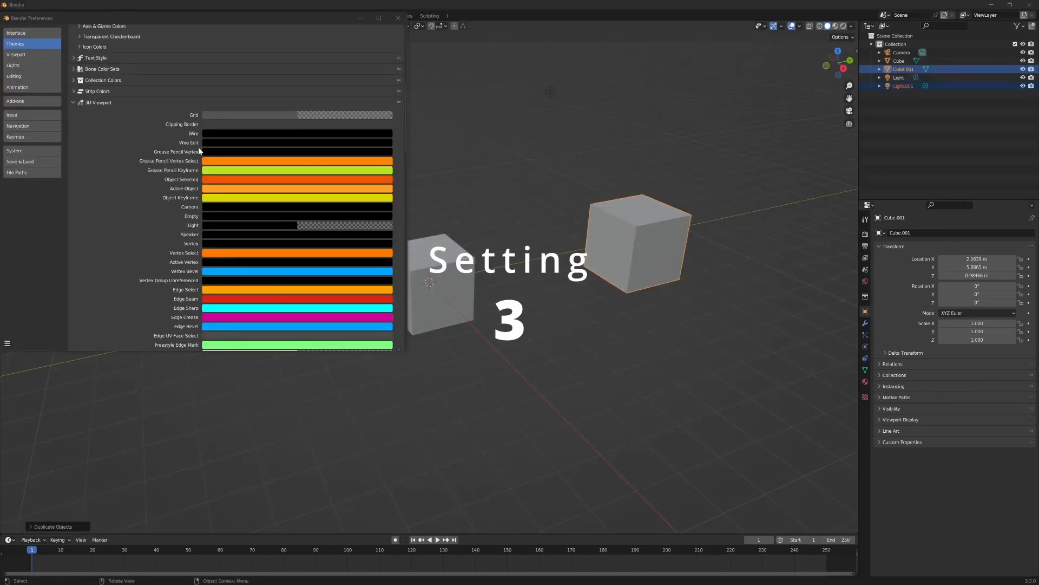
- Set the Active Object theme colour to purple and select the middle cube to verify the outline
left_click(297, 189)
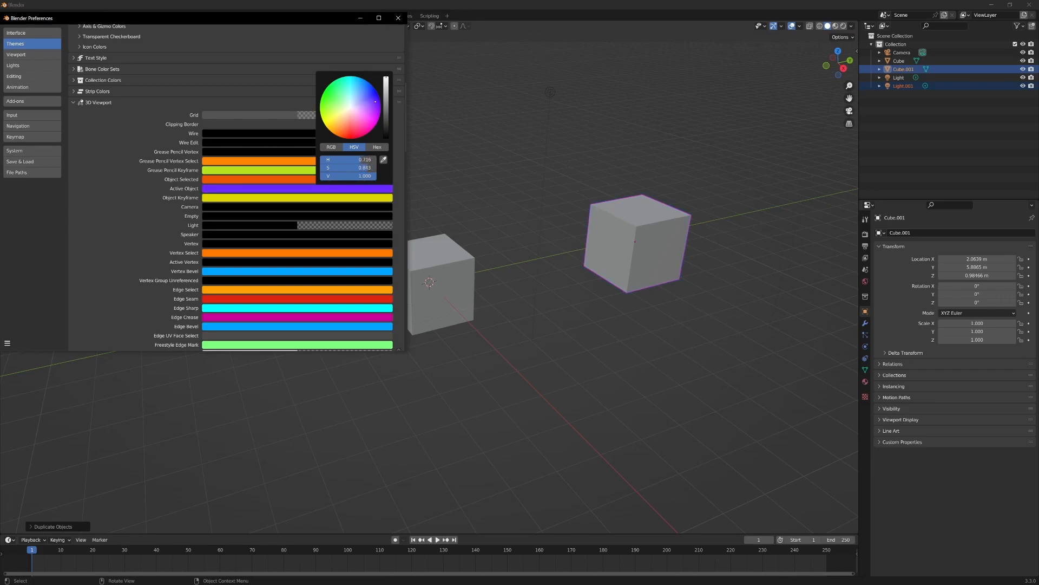
left_click_drag(375, 101, 367, 118)
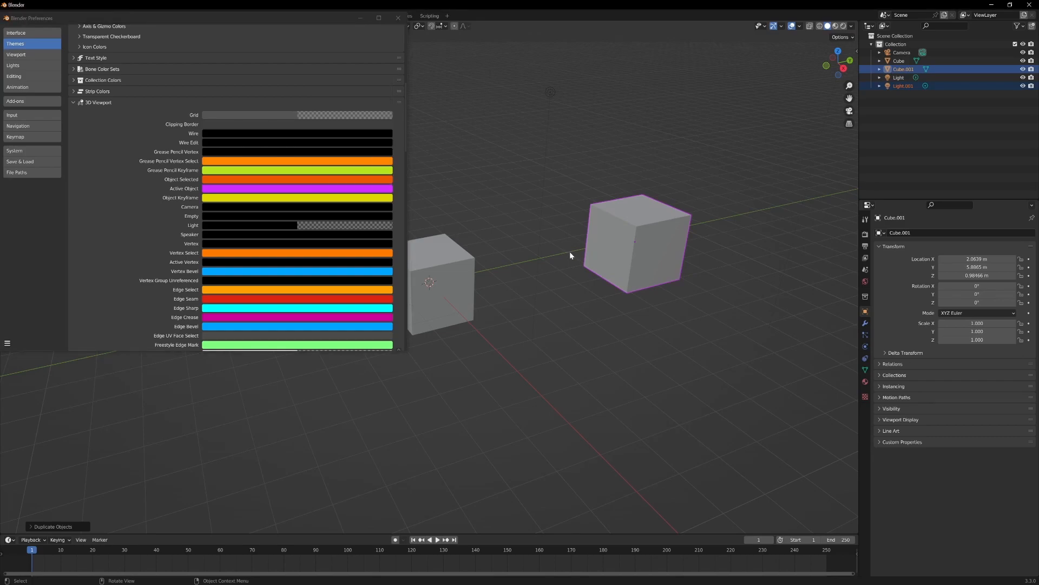
left_click(398, 19)
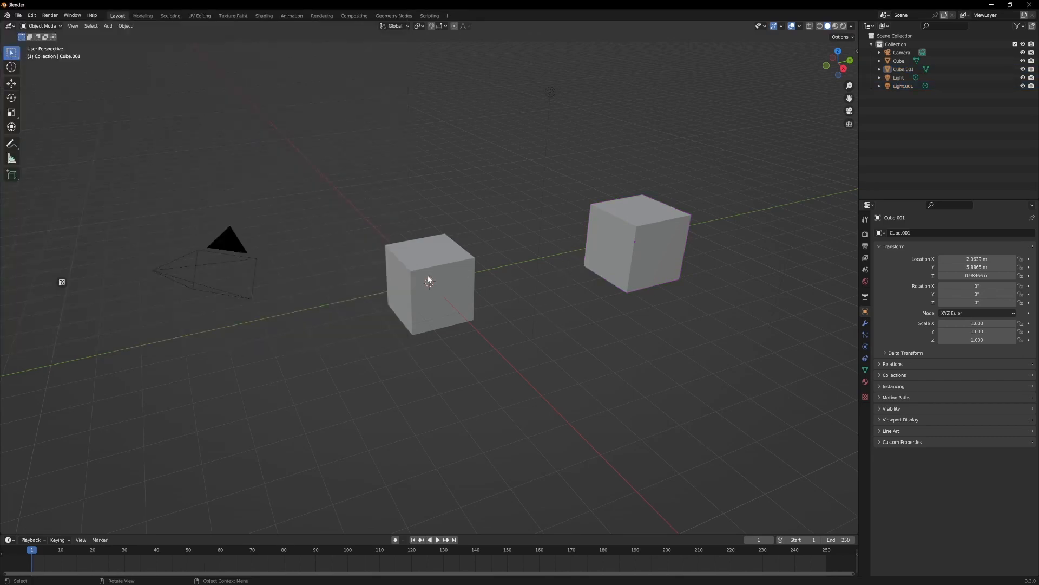
left_click(430, 278)
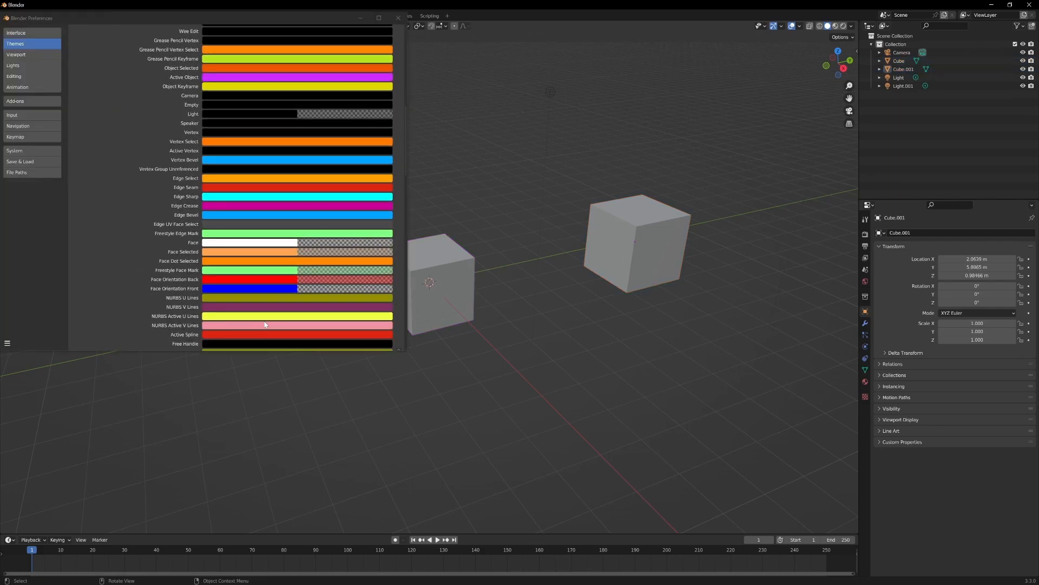
- Set the 3D Viewport theme Vertex Size to 5
scroll("down", 3)
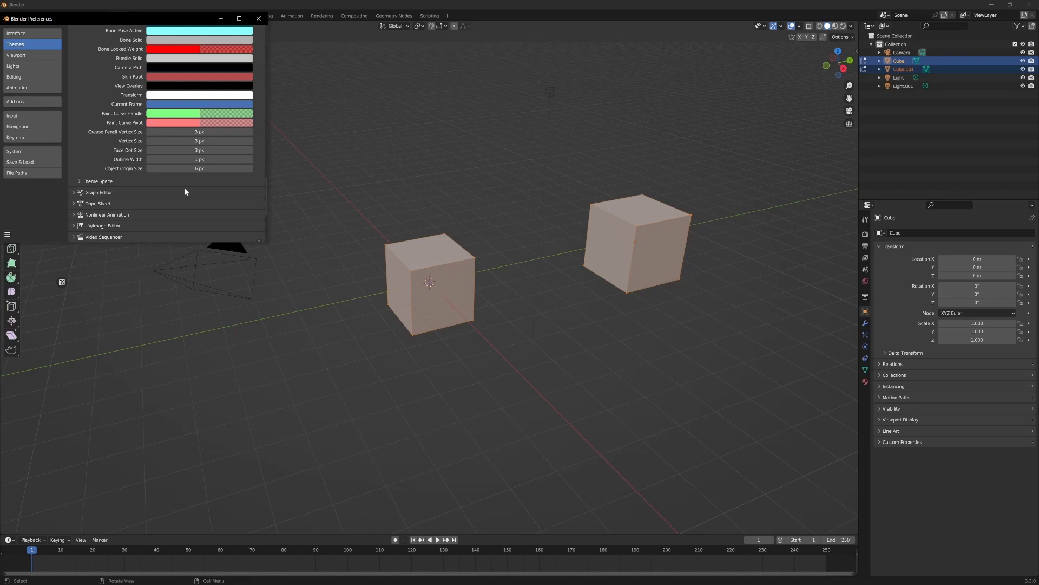
double_click(199, 141)
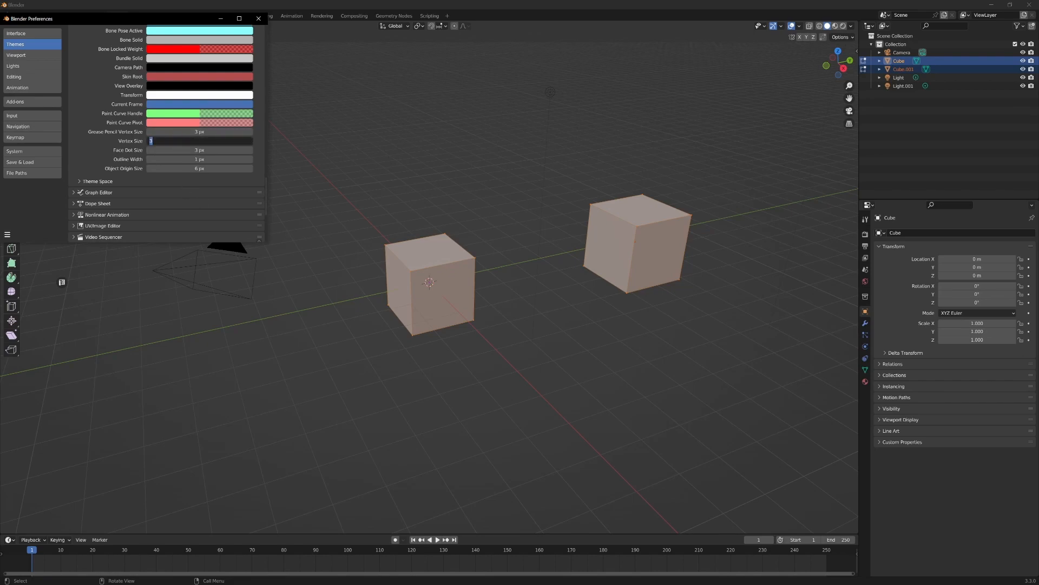
type("5")
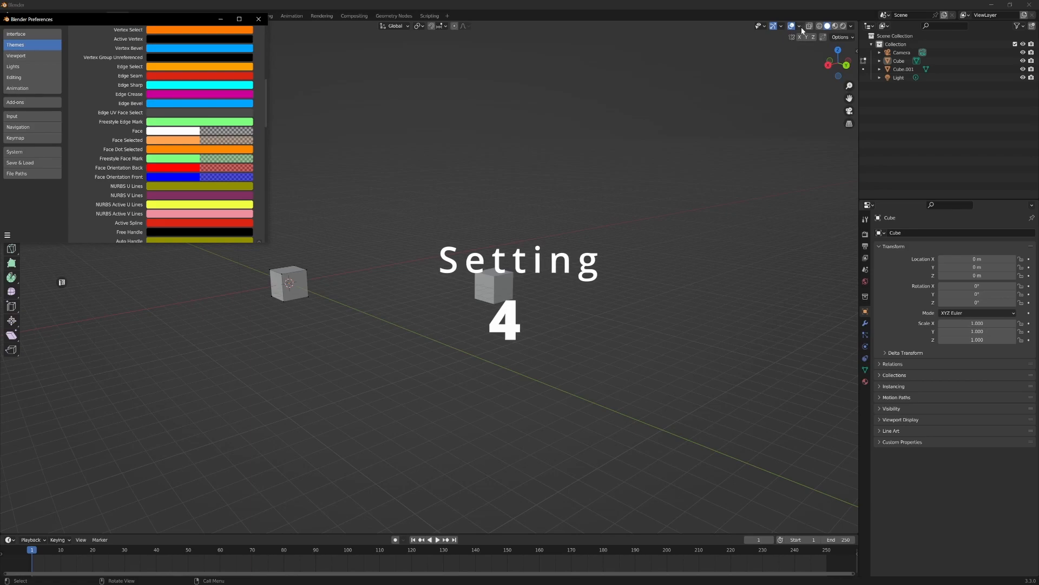
- Show Face Orientation overlay and make the front face colour fully transparent (alpha 0)
left_click(799, 26)
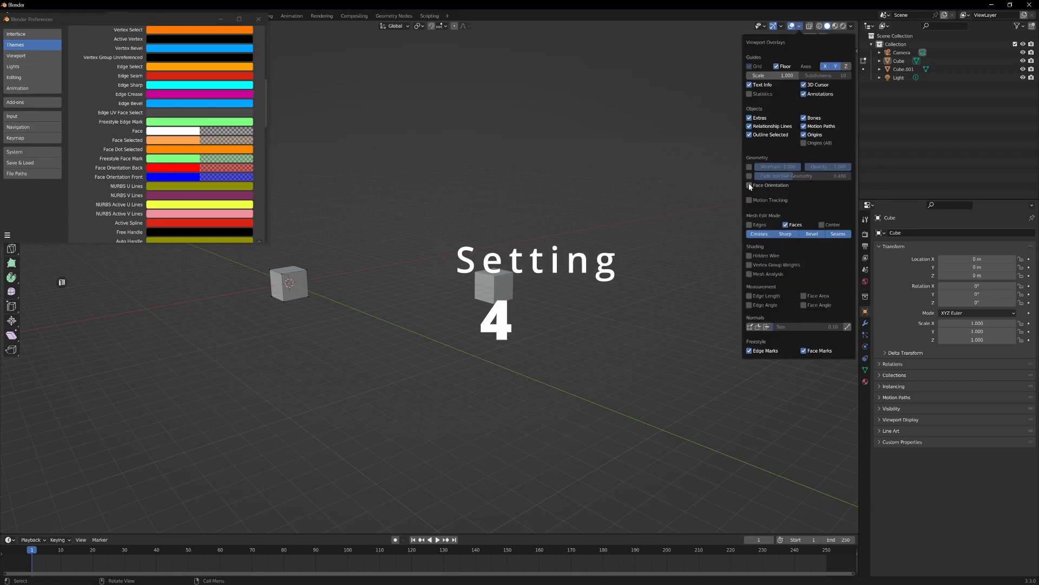
left_click(749, 185)
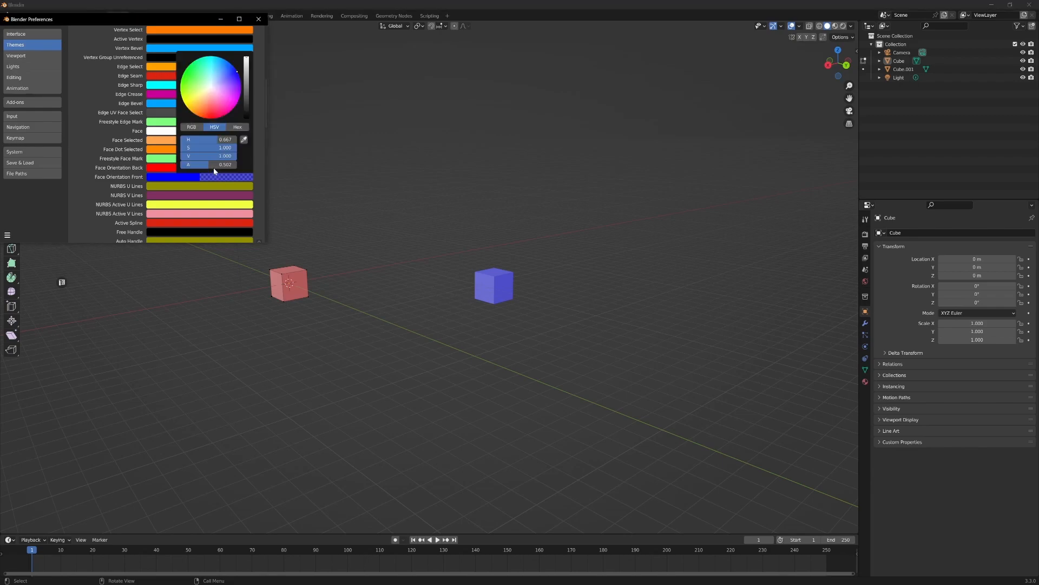
left_click(209, 165)
type("0")
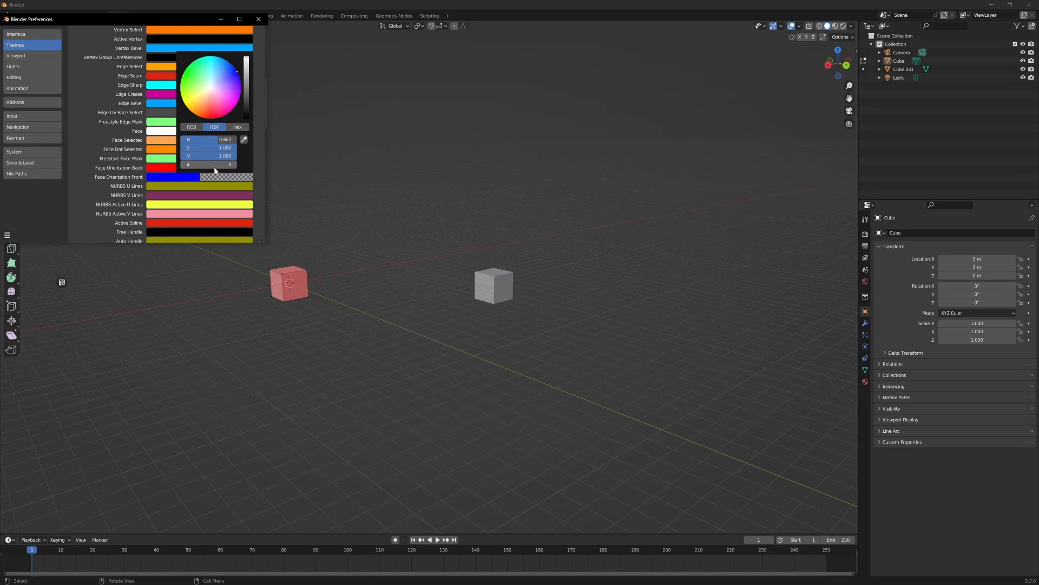
left_click(269, 29)
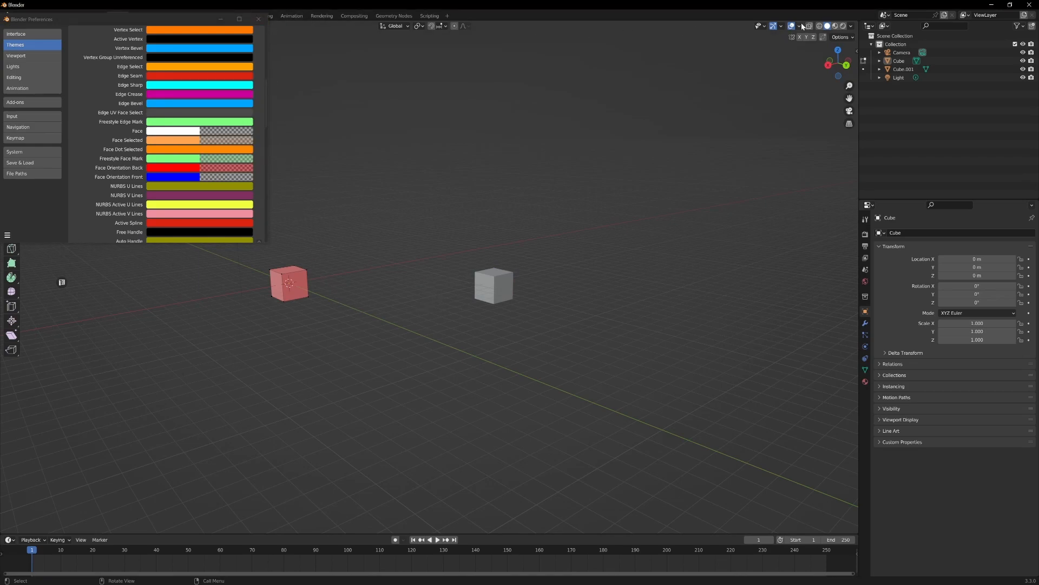
left_click(801, 26)
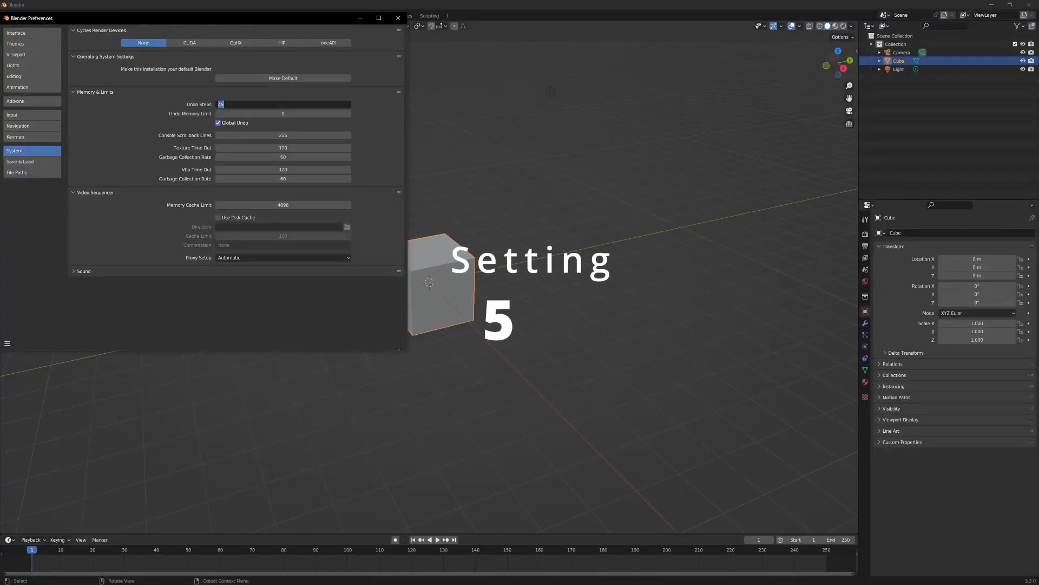
- Set Undo Steps to 100 and show the preferences save options to check auto-save
type("10")
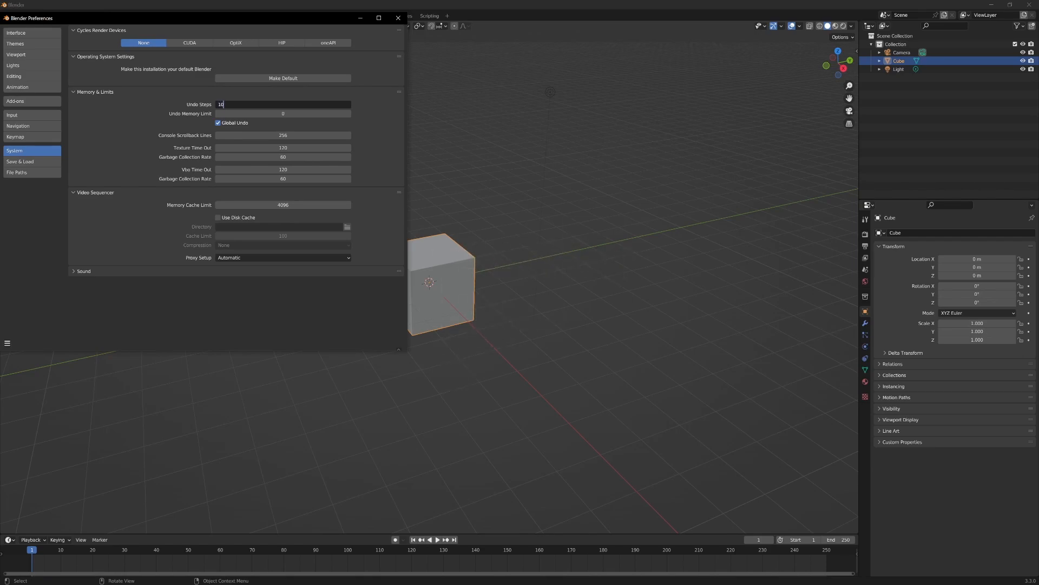
type("100")
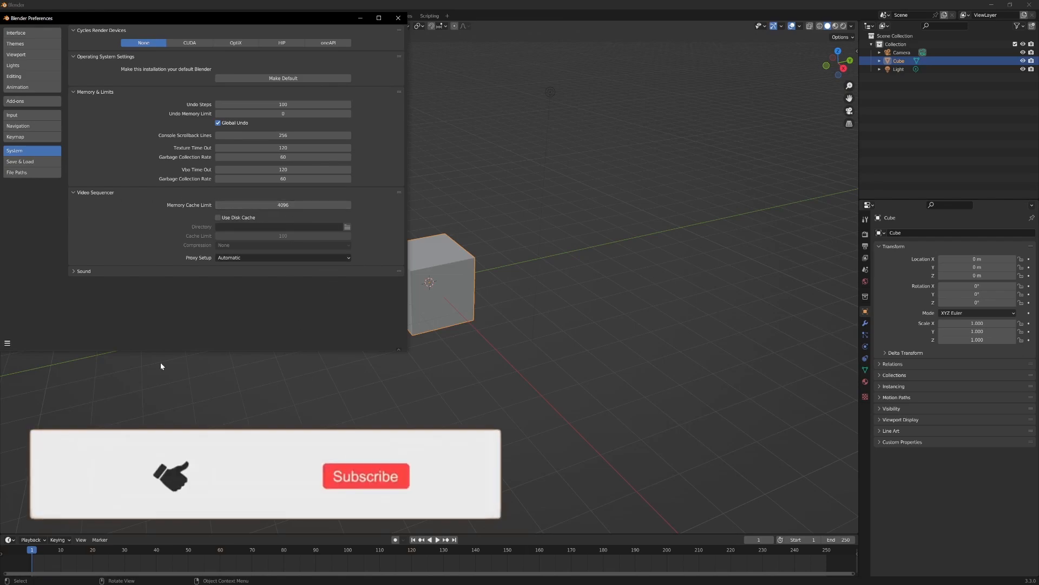
left_click(8, 343)
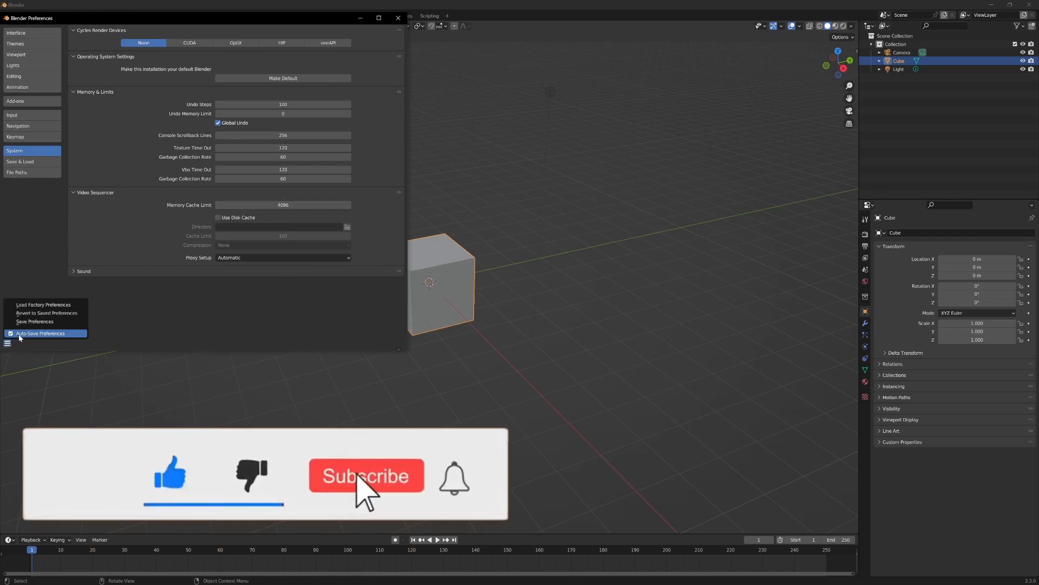